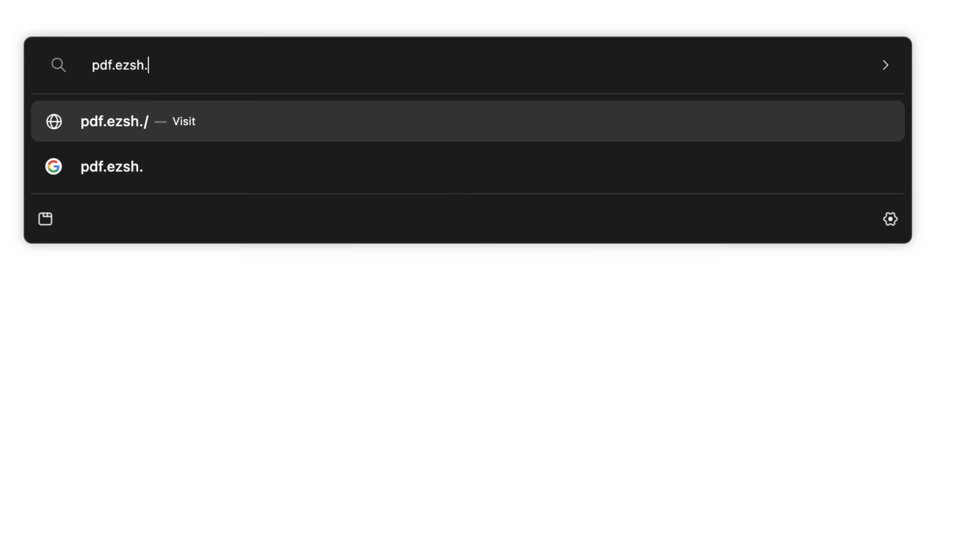
Visit pdf.ezsh.app and browse Stirling PDF's categorized tool grid
{"action": "left_click", "coordinate": [113, 121]}
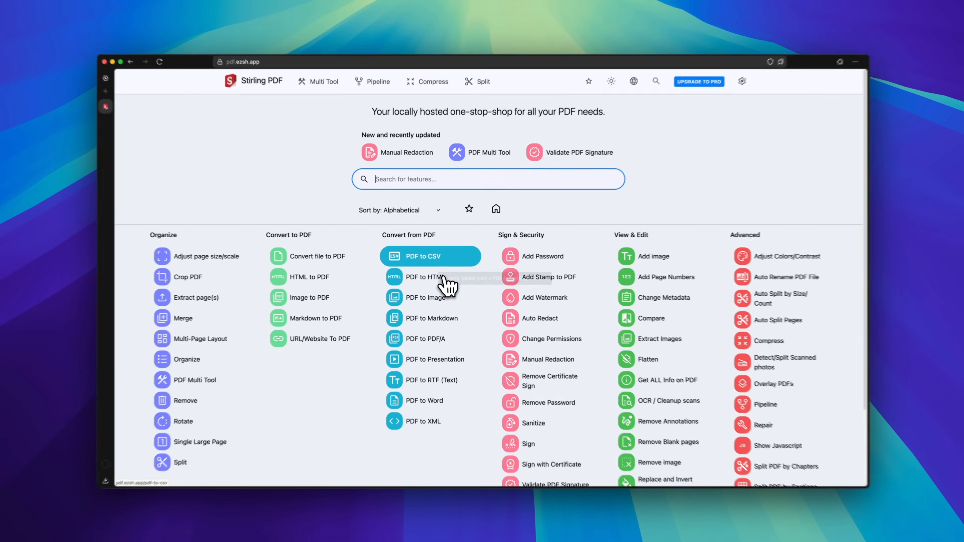
{"action": "left_click", "coordinate": [430, 256]}
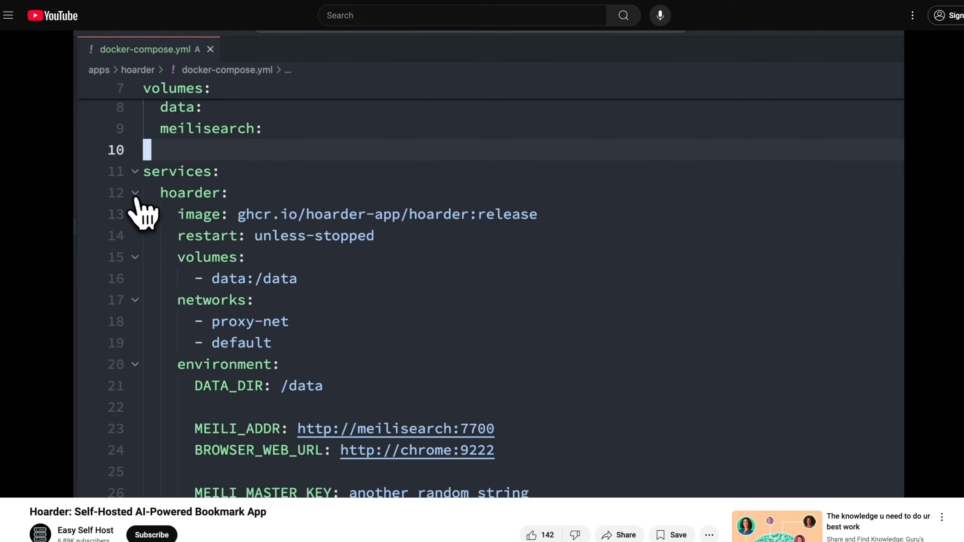
Play the Hoarder video to its docker-compose.yml walkthrough
{"action": "left_click", "coordinate": [134, 193]}
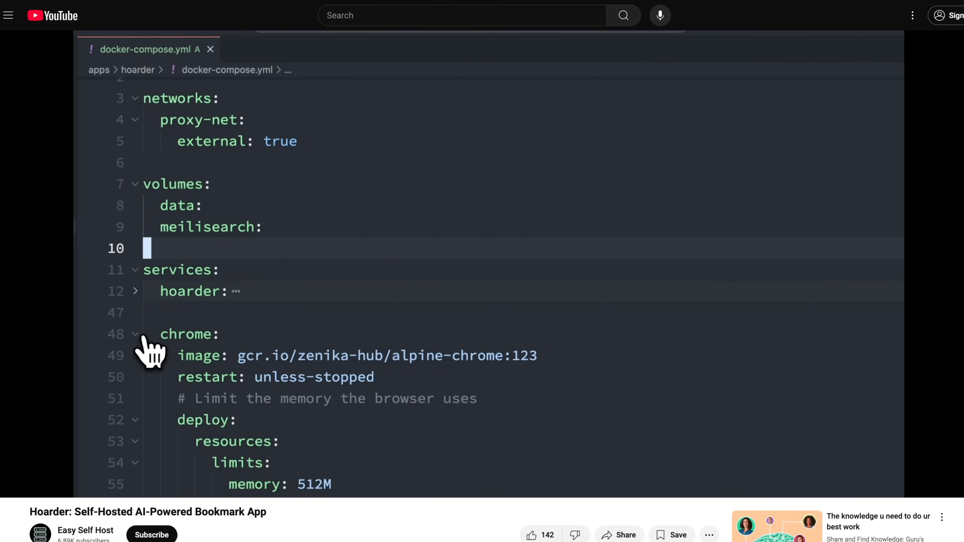
{"action": "left_click", "coordinate": [135, 334]}
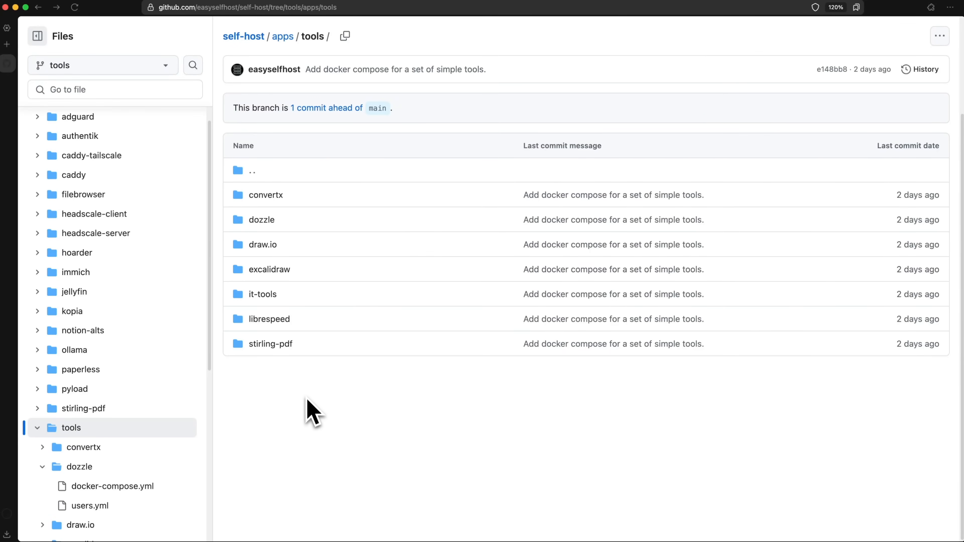
Navigate the self-host repo to apps/tools listing one folder per tool
{"action": "left_click", "coordinate": [270, 344]}
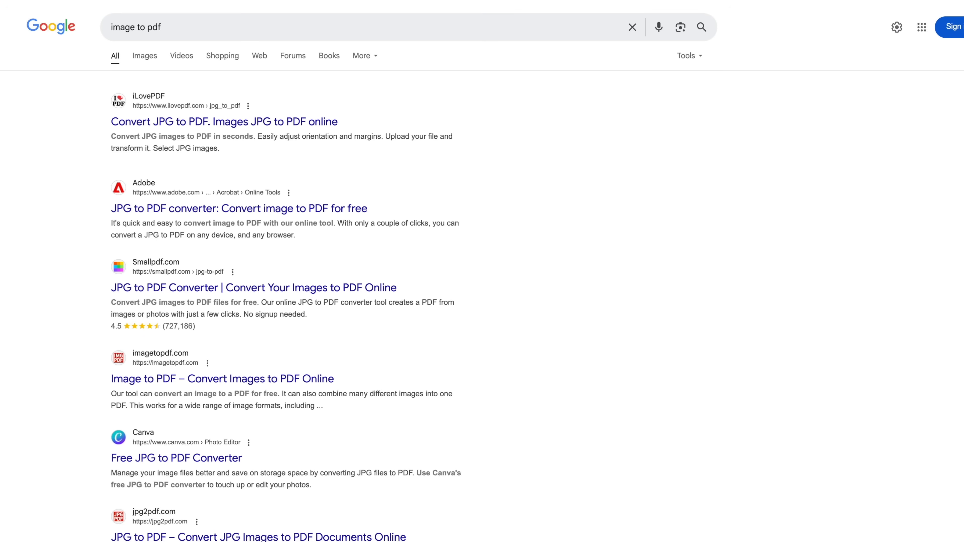
Scroll through Google results for 'image to pdf' listing iLovePDF, Adobe, Smallpdf and Canva
{"action": "scroll", "scroll_direction": "down", "scroll_amount": 3}
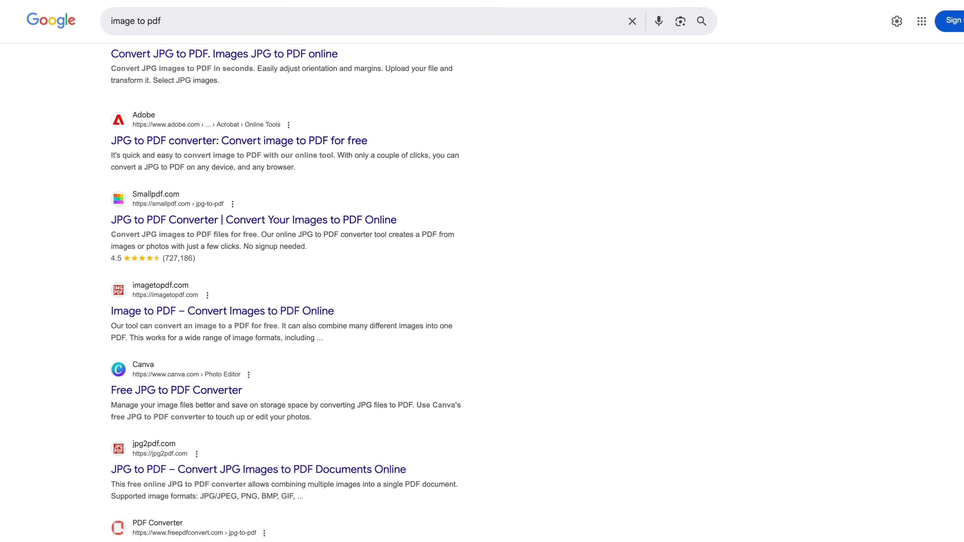
{"action": "scroll", "scroll_direction": "down", "scroll_amount": 3}
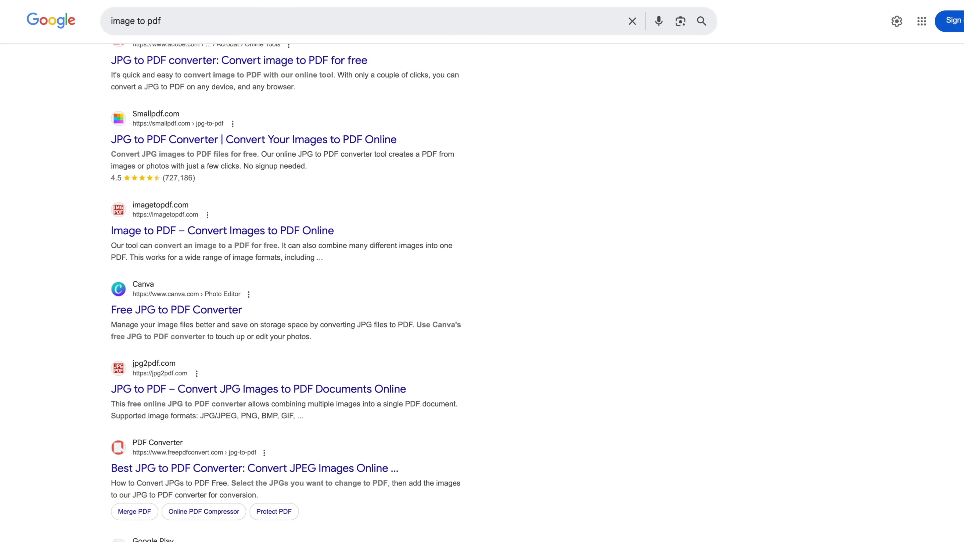
{"action": "scroll", "scroll_direction": "down", "scroll_amount": 3}
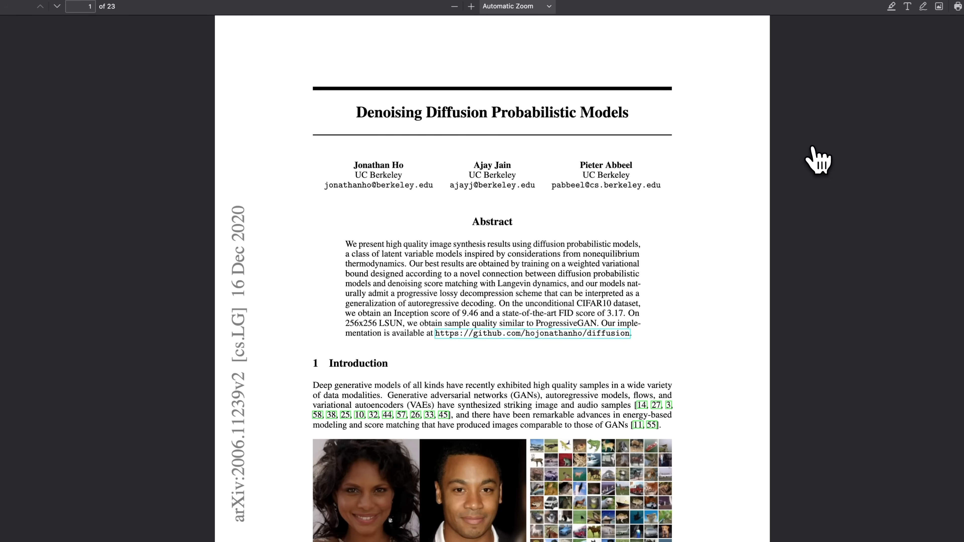
{"action": "mouse_move", "coordinate": [801, 156]}
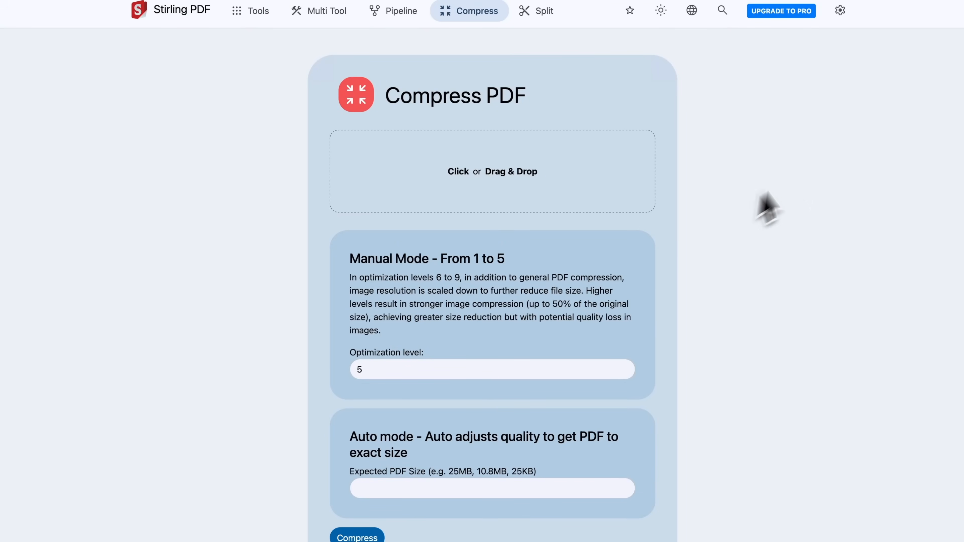
Upload the 9.8 MB diffusion paper and compress it toward a 5MB target in Auto mode
{"action": "left_click", "coordinate": [493, 172]}
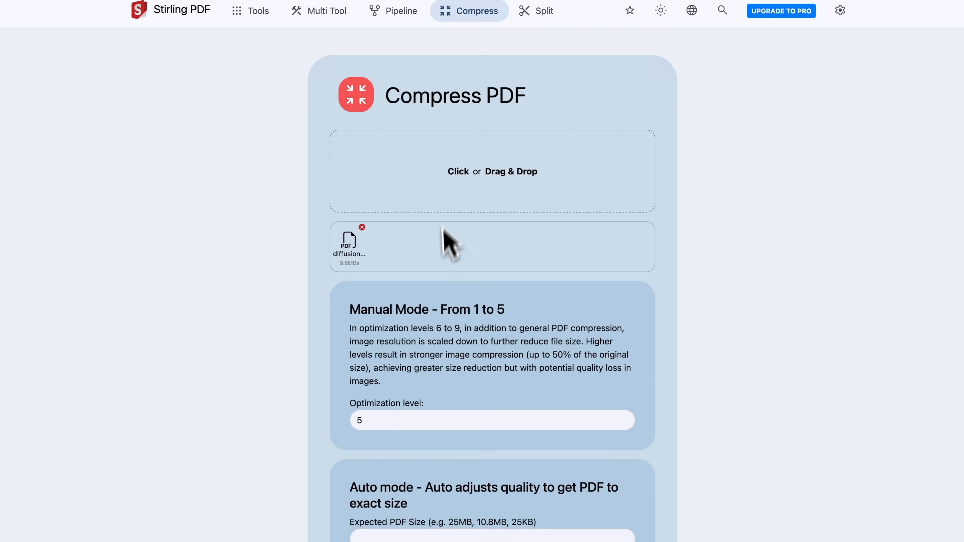
{"action": "scroll", "scroll_direction": "down", "scroll_amount": 3}
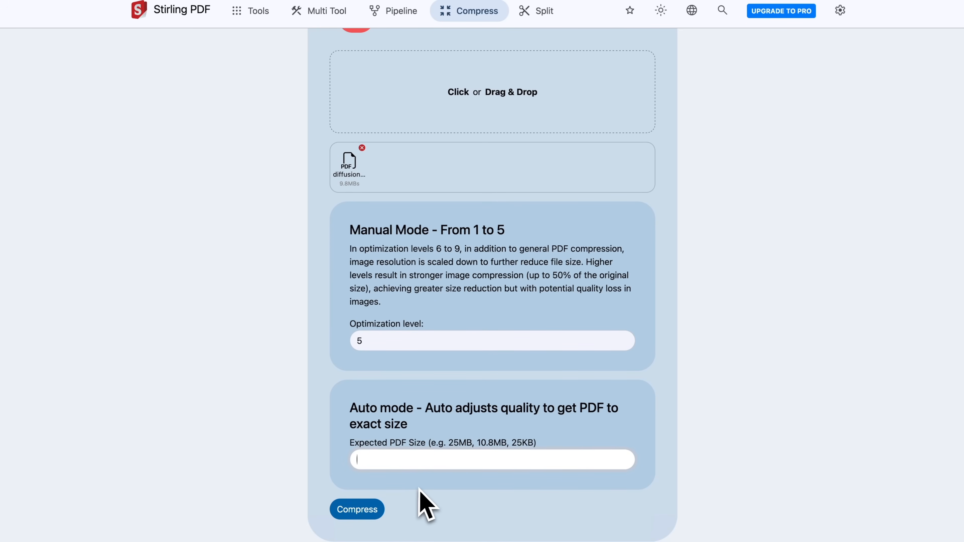
{"action": "type", "text": "5MB"}
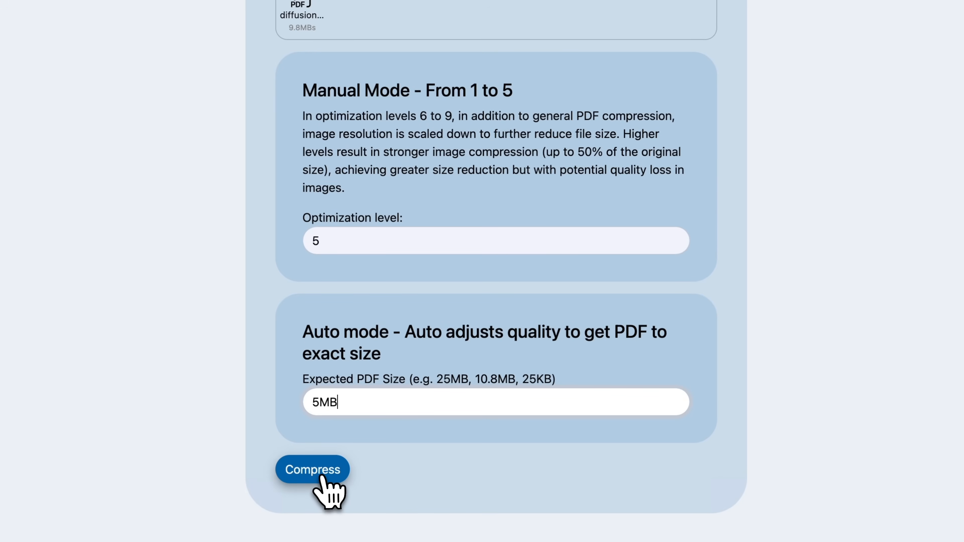
{"action": "left_click", "coordinate": [313, 470]}
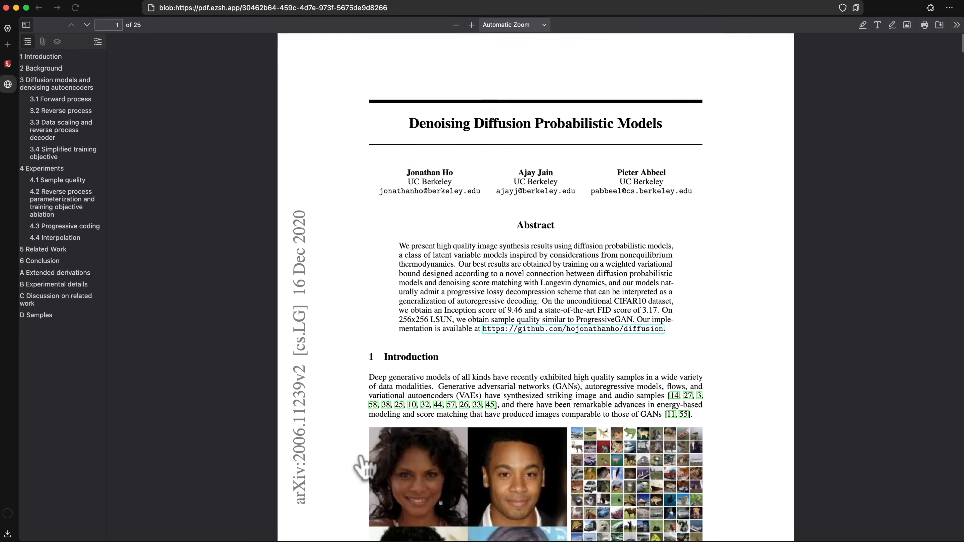
{"action": "left_click", "coordinate": [956, 25]}
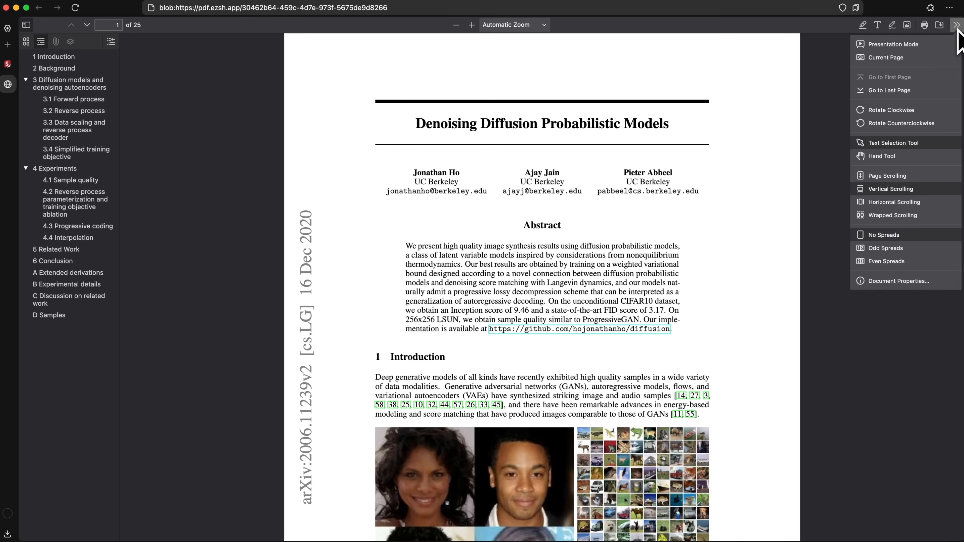
{"action": "left_click", "coordinate": [898, 281]}
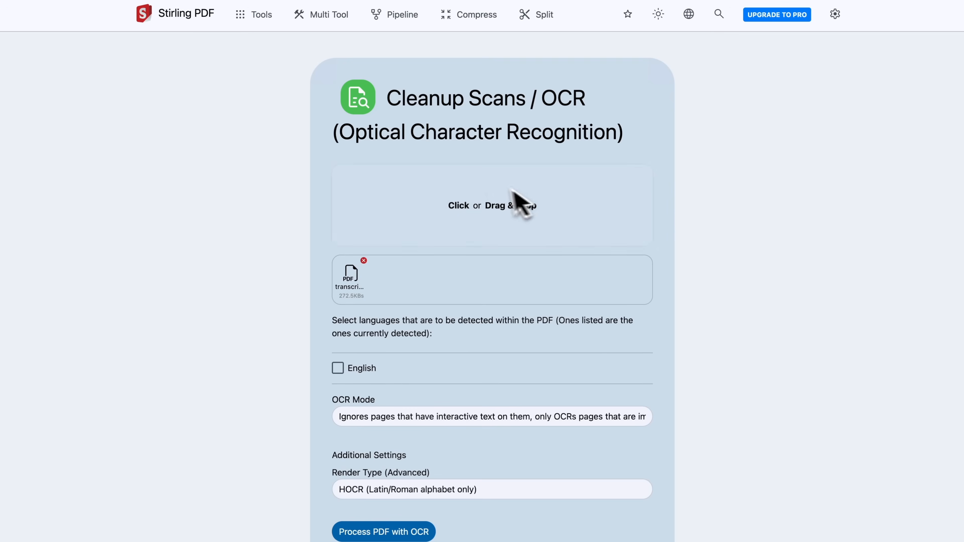
Run English OCR on the transcript PDF, then select text and search it for 'it'
{"action": "left_click", "coordinate": [338, 368]}
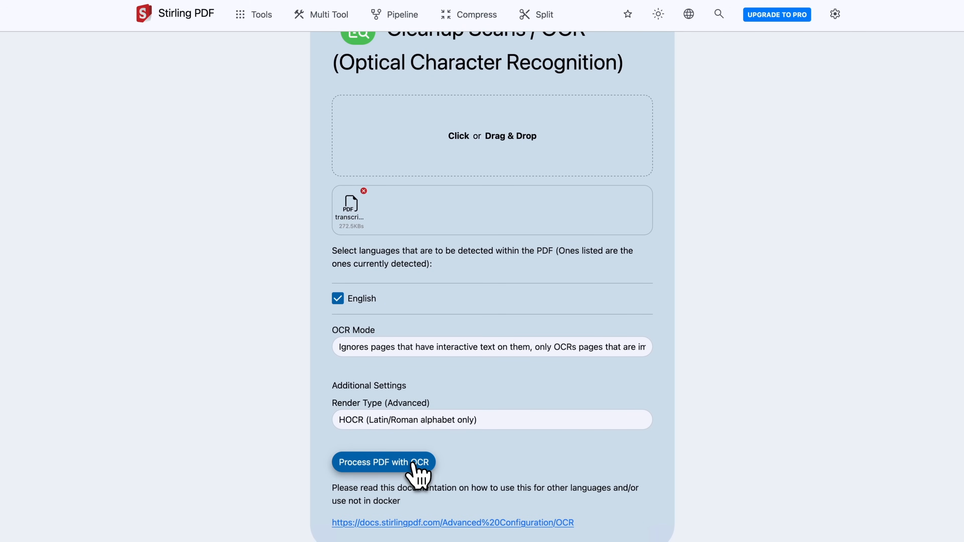
{"action": "left_click", "coordinate": [382, 462]}
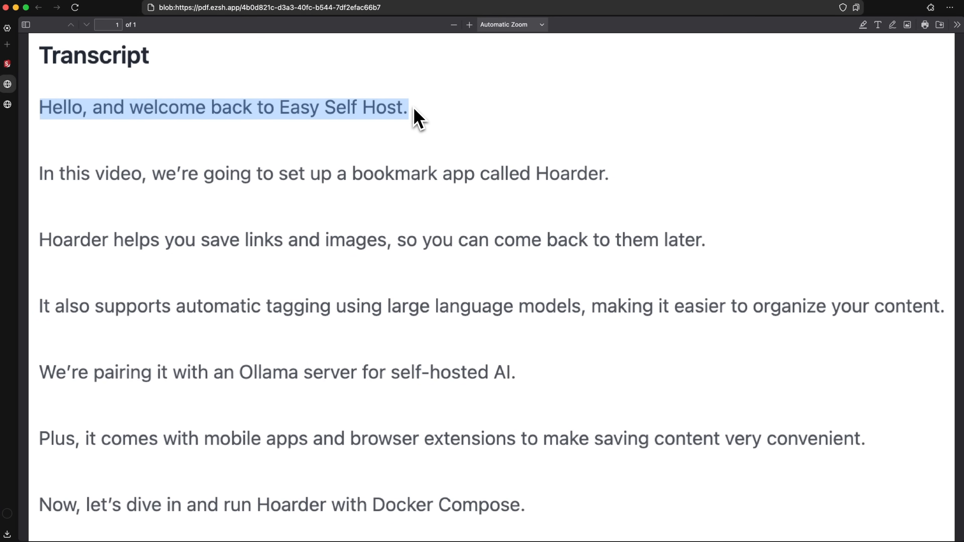
{"action": "left_click", "coordinate": [462, 180]}
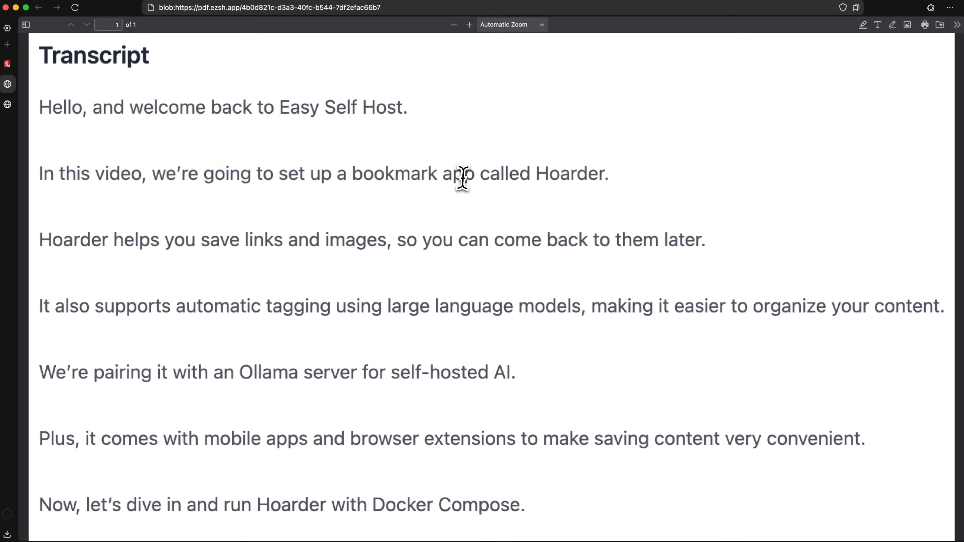
{"action": "type", "text": "it"}
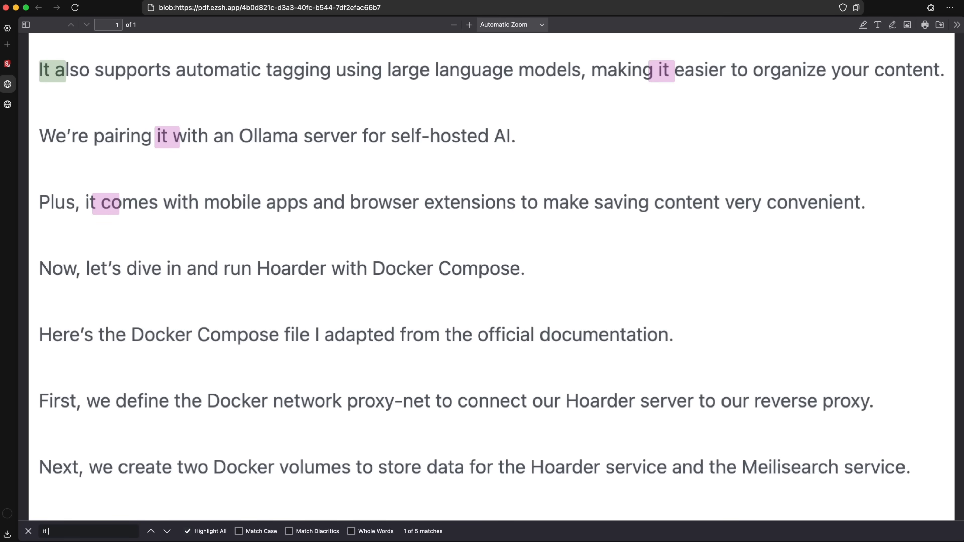
{"action": "left_click", "coordinate": [28, 531]}
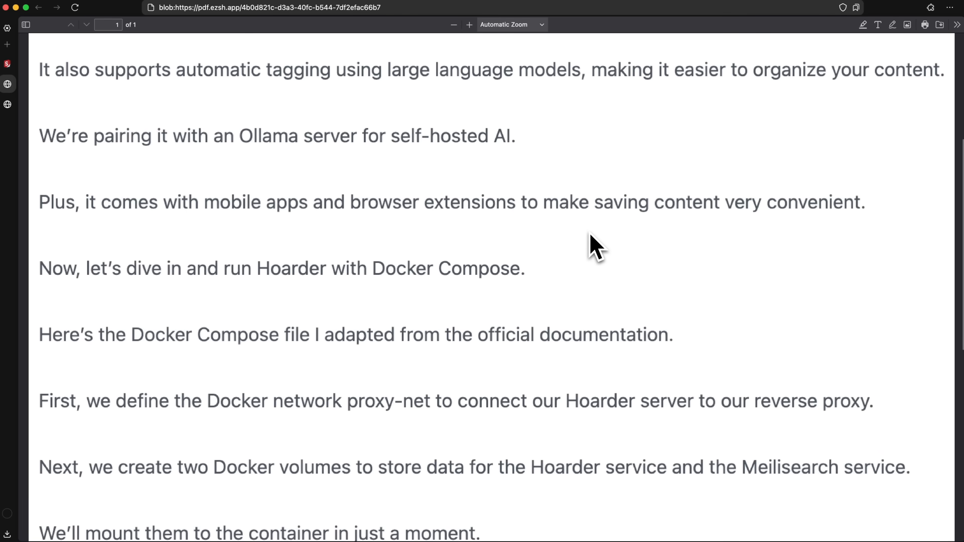
{"action": "mouse_move", "coordinate": [234, 370]}
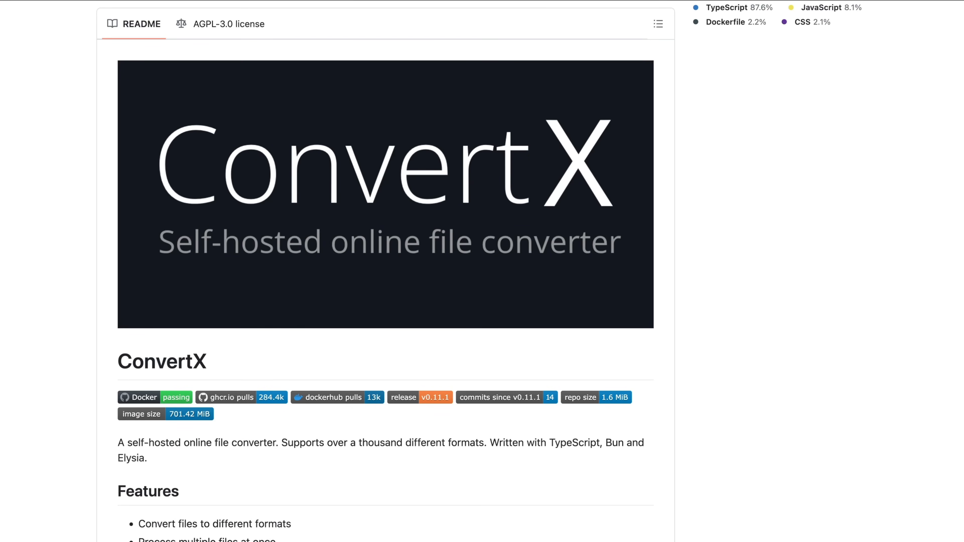
Scroll the ConvertX README through its features and supported converters table
{"action": "scroll", "scroll_direction": "down", "scroll_amount": 3}
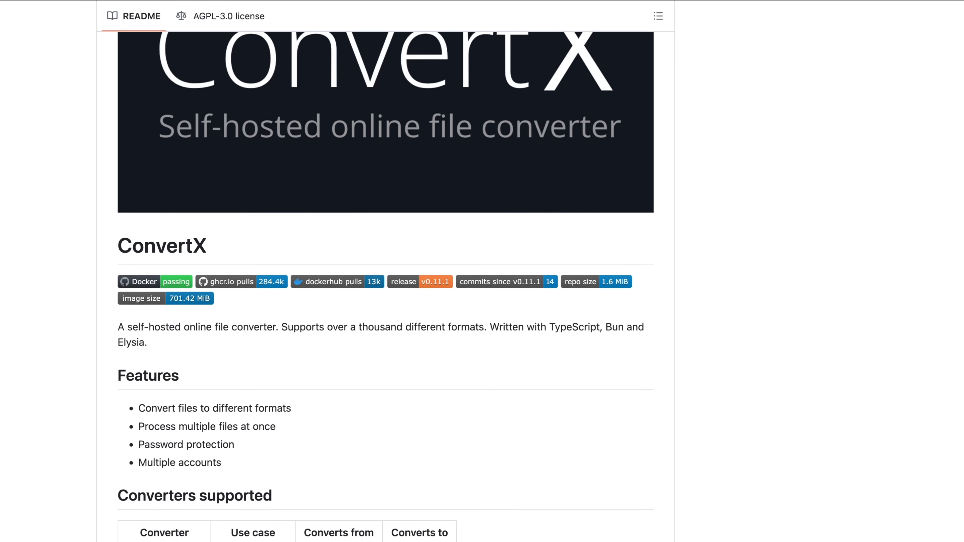
{"action": "scroll", "scroll_direction": "down", "scroll_amount": 3}
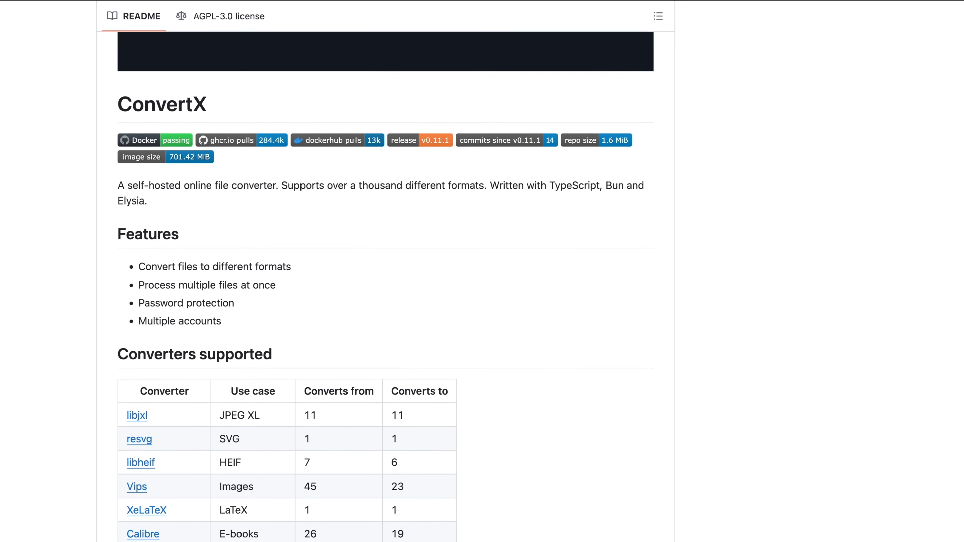
{"action": "scroll", "scroll_direction": "down", "scroll_amount": 3}
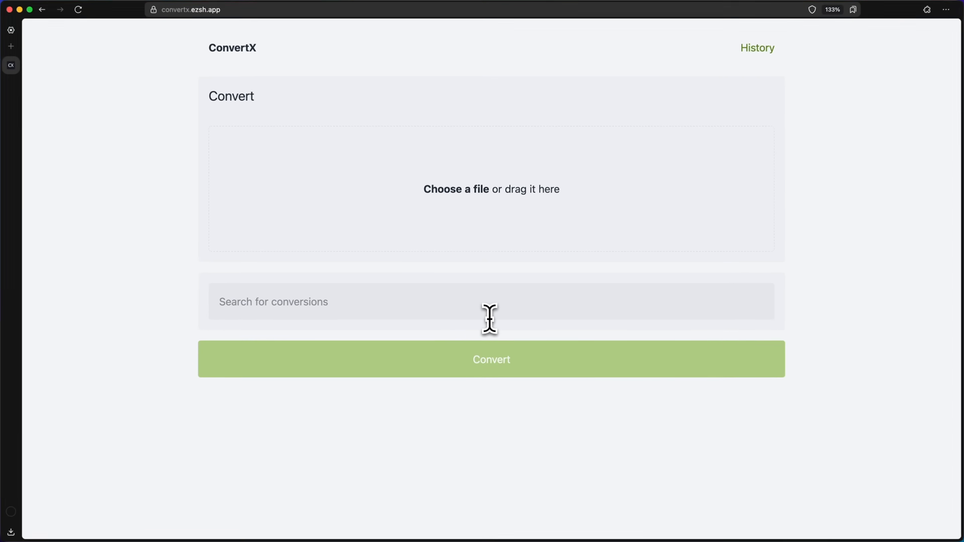
Convert Episode 29 Thumbnail.png to JPG via ffmpeg until it is listed as Done
{"action": "left_click", "coordinate": [490, 304]}
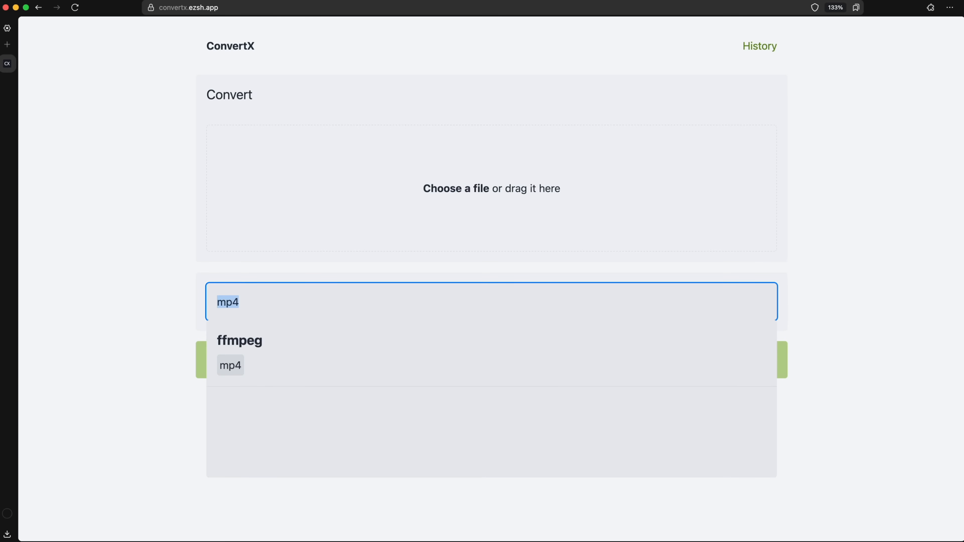
{"action": "type", "text": "png"}
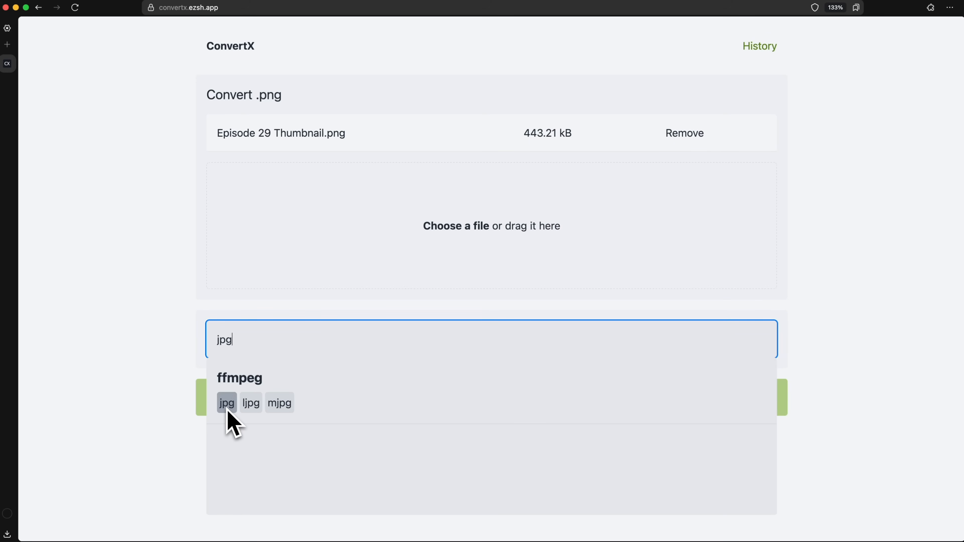
{"action": "left_click", "coordinate": [227, 403]}
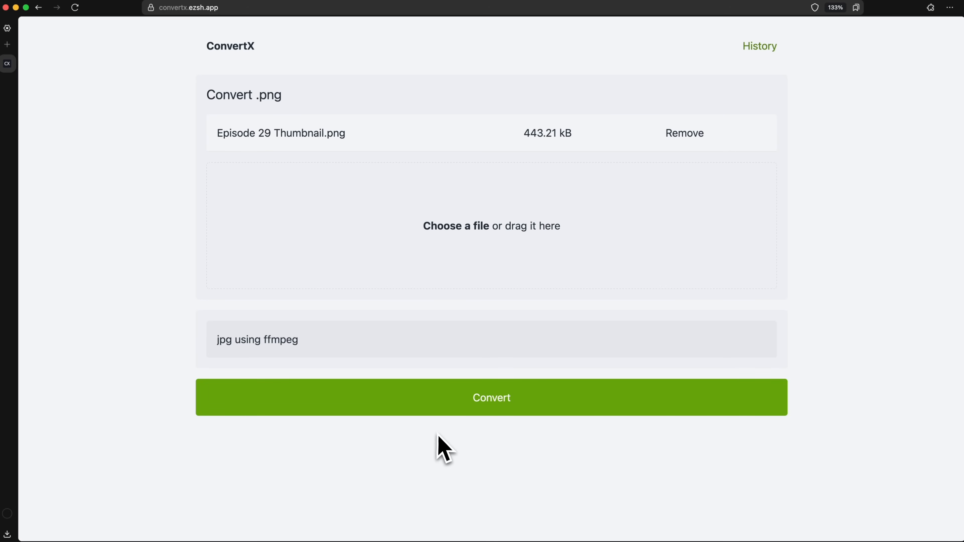
{"action": "left_click", "coordinate": [492, 398]}
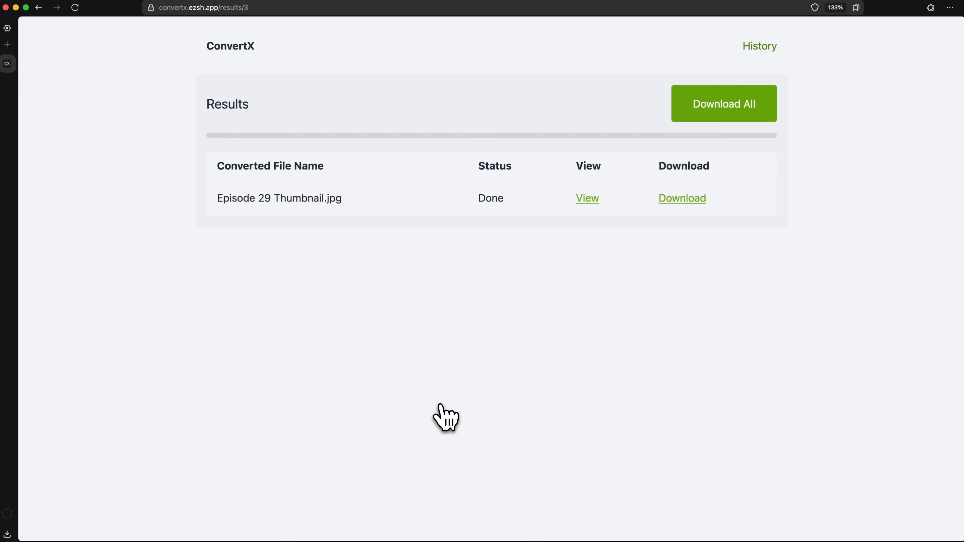
{"action": "left_click", "coordinate": [682, 198]}
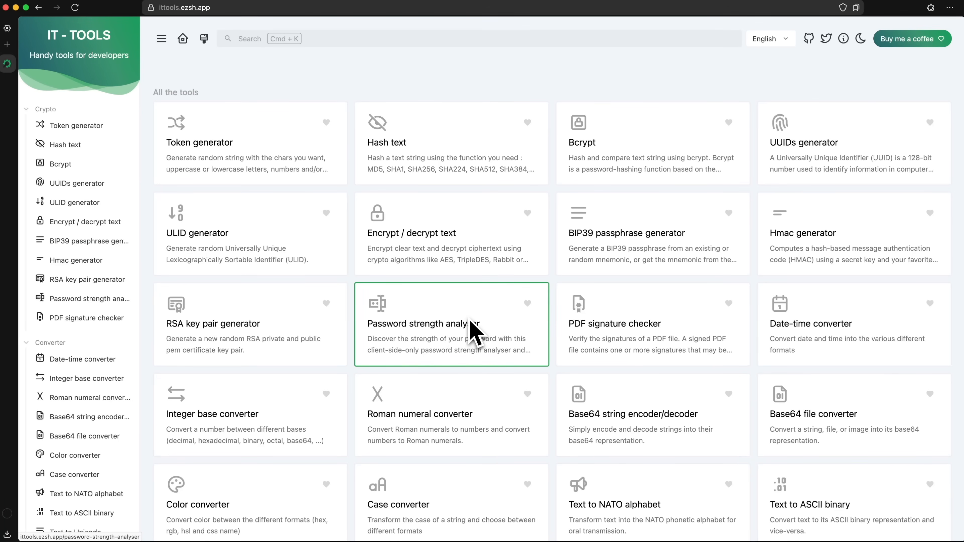
{"action": "mouse_move", "coordinate": [283, 251]}
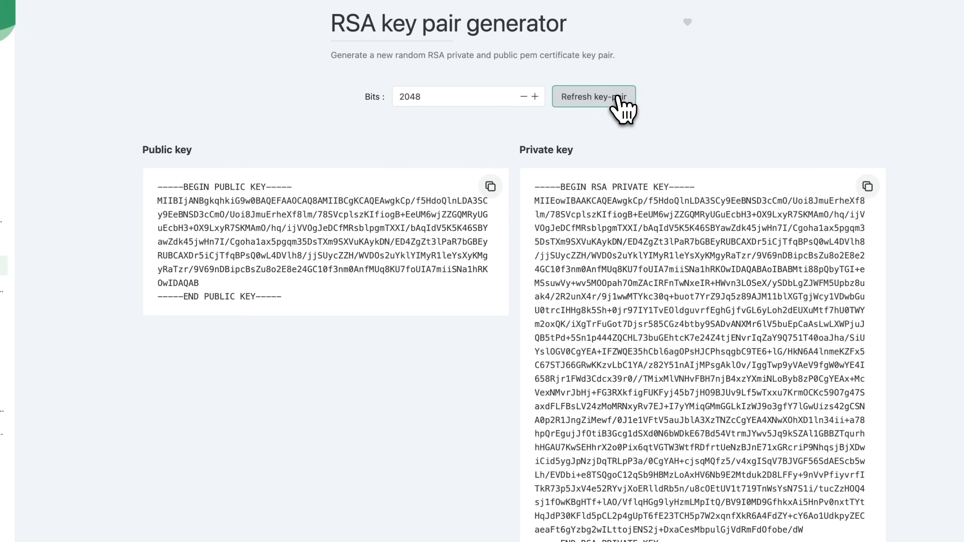
{"action": "left_click", "coordinate": [607, 97]}
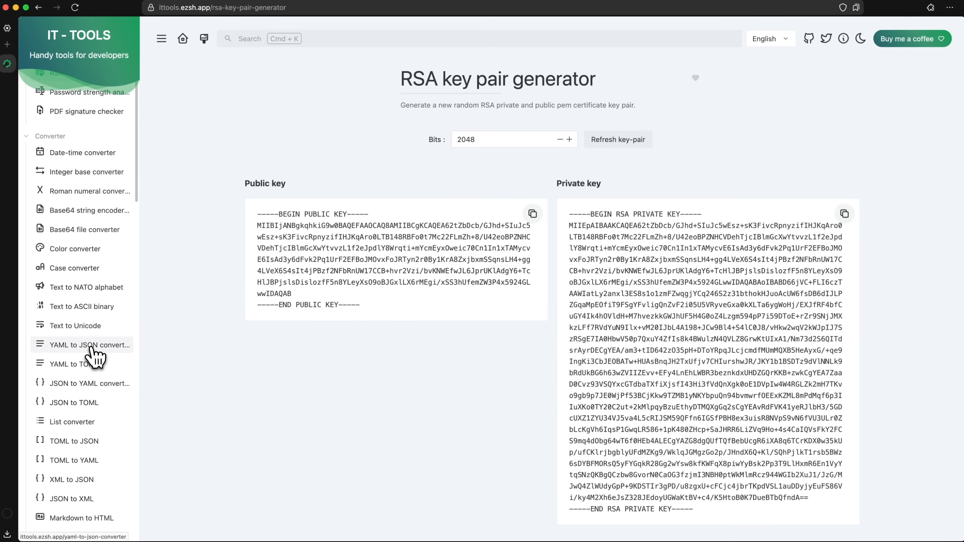
{"action": "left_click", "coordinate": [74, 365]}
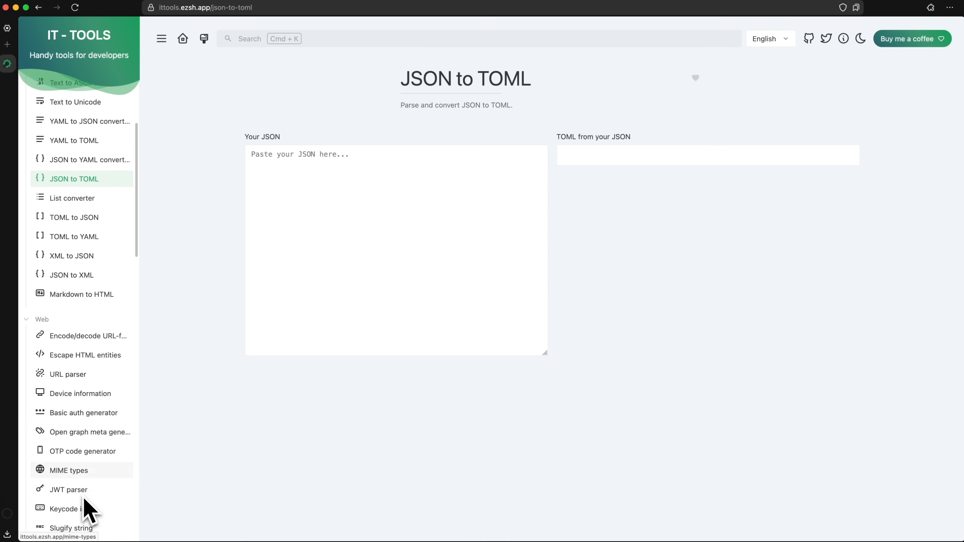
{"action": "scroll", "scroll_direction": "down", "scroll_amount": 3}
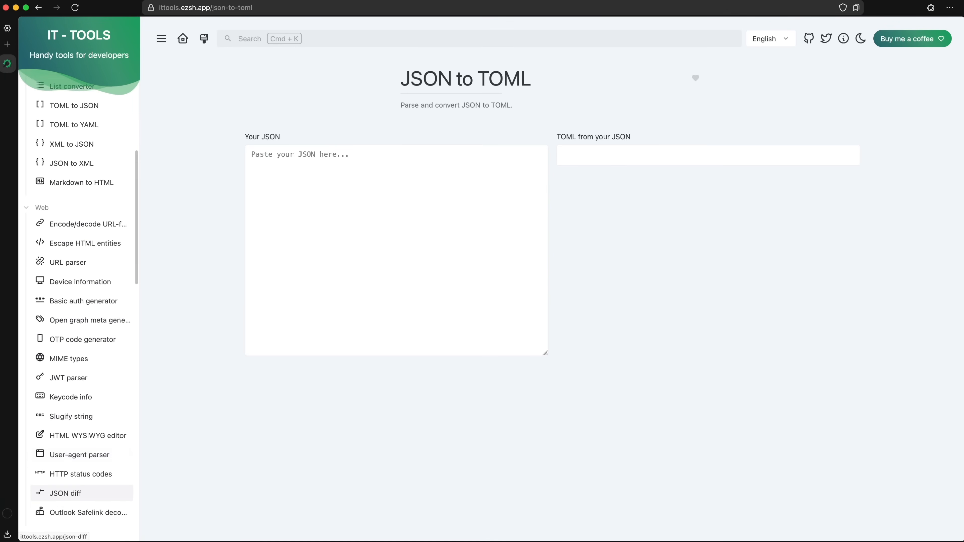
{"action": "left_click", "coordinate": [81, 459]}
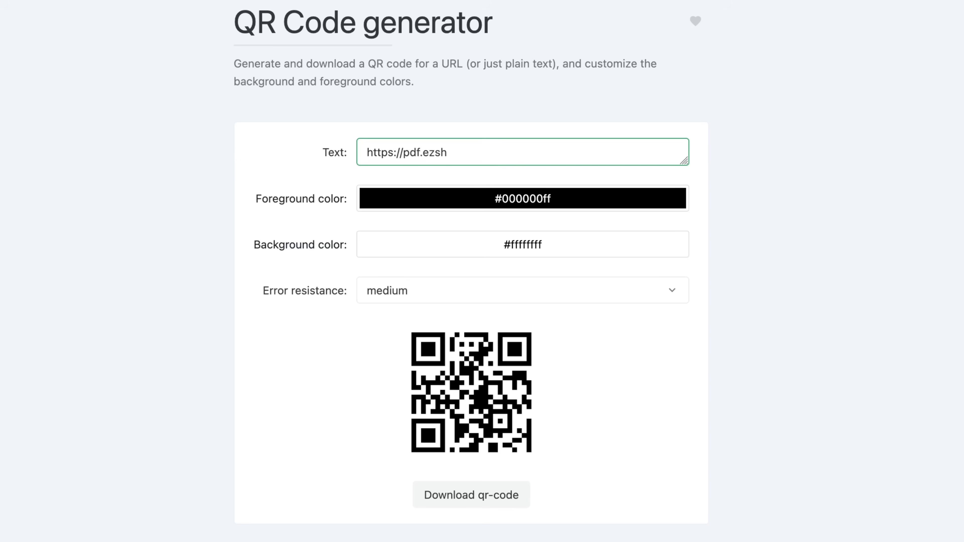
{"action": "type", "text": ".app"}
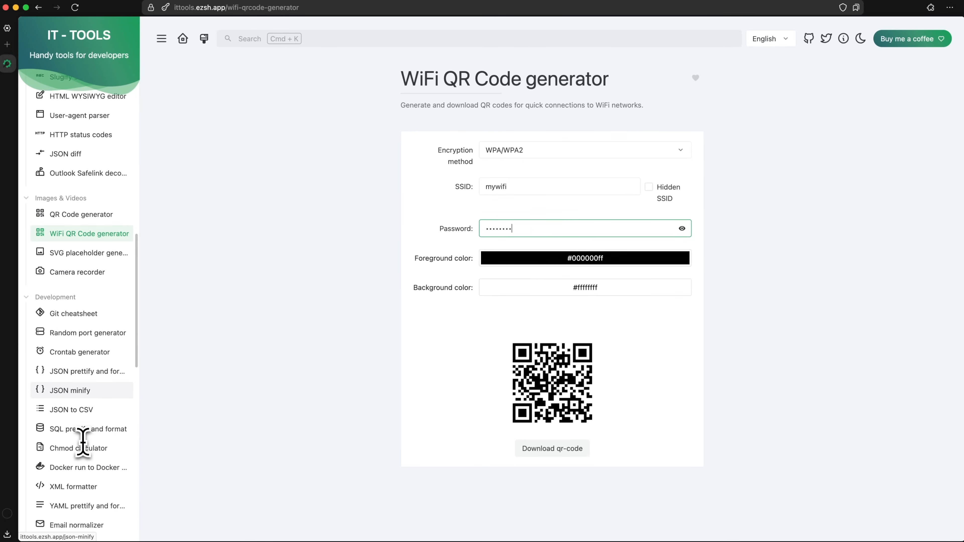
Convert an nginx docker run command into a docker-compose file
{"action": "left_click", "coordinate": [88, 467]}
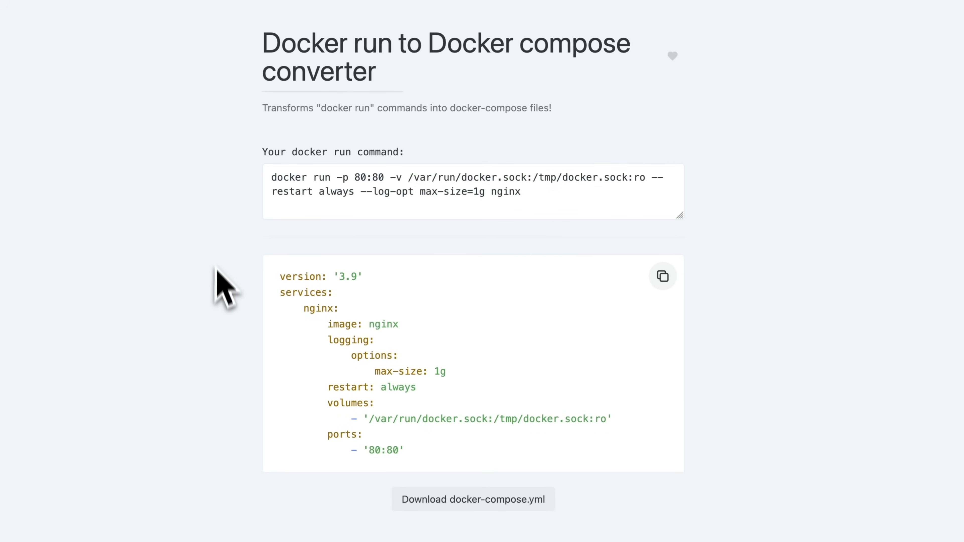
{"action": "mouse_move", "coordinate": [250, 428]}
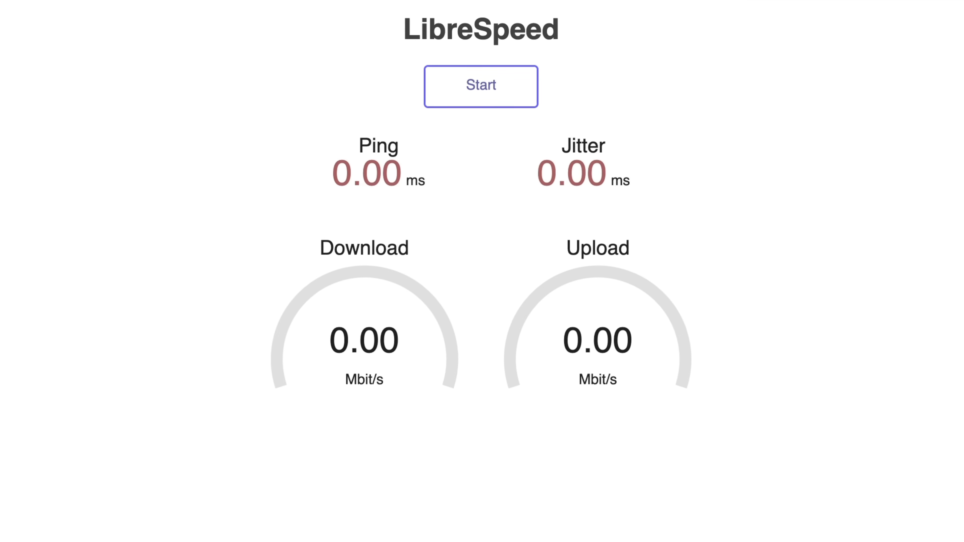
Start the LibreSpeed network speed test to measure ping, jitter, download and upload
{"action": "left_click", "coordinate": [481, 86]}
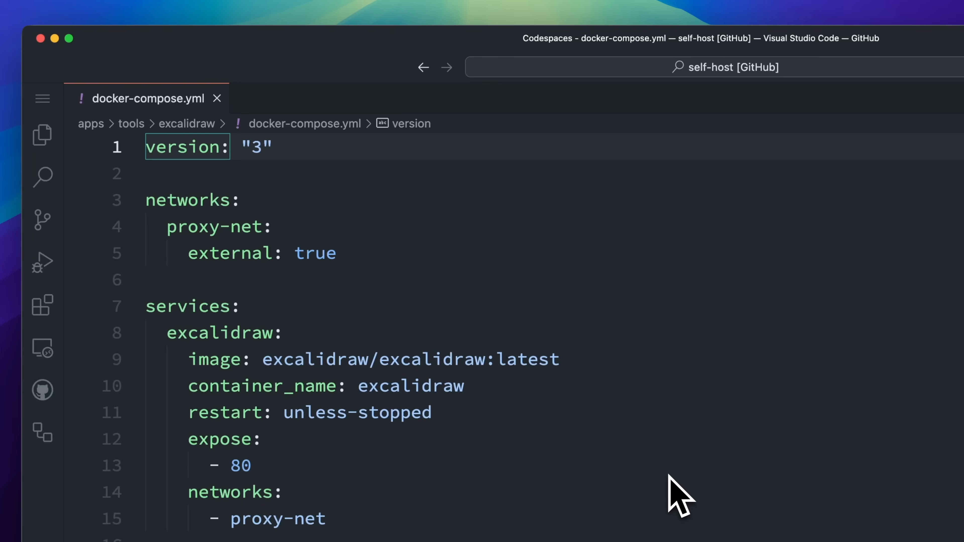
{"action": "mouse_move", "coordinate": [669, 483]}
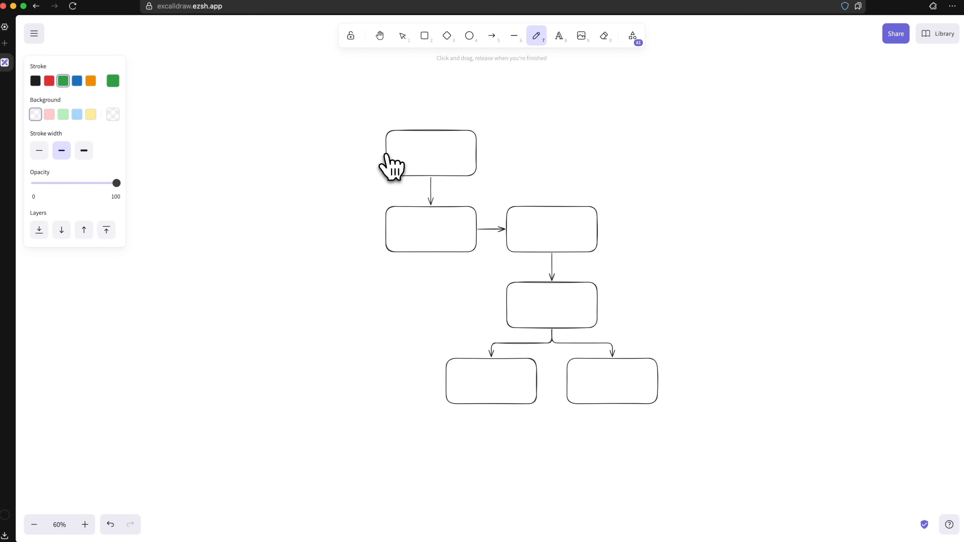
Check the hamburger menu's canvas options, then pick the freedraw tool for a green squiggle
{"action": "left_click", "coordinate": [34, 33]}
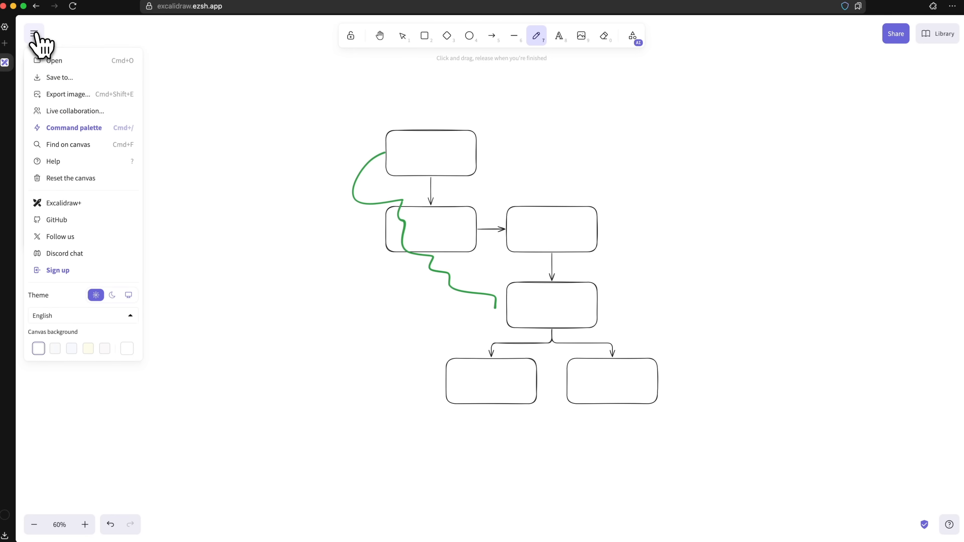
{"action": "left_click", "coordinate": [60, 77]}
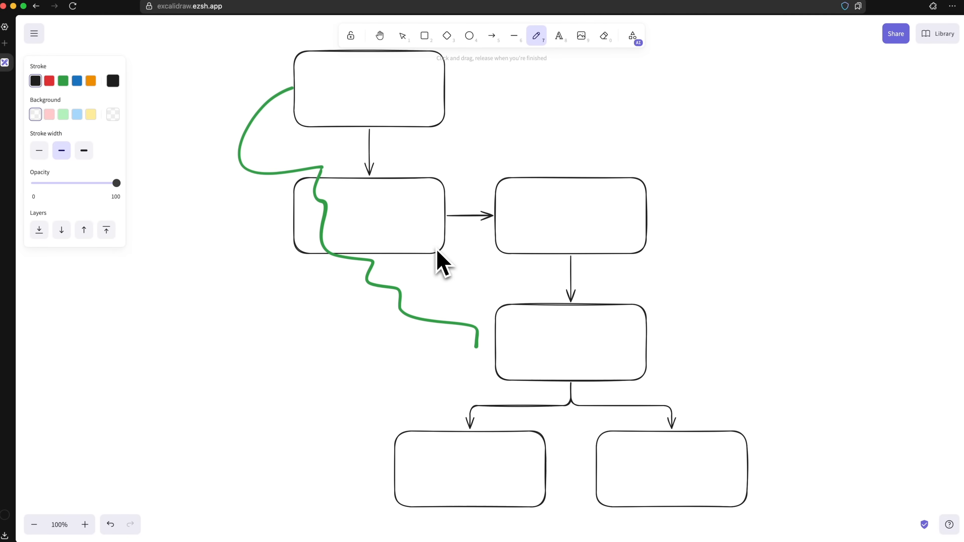
{"action": "left_click", "coordinate": [35, 531]}
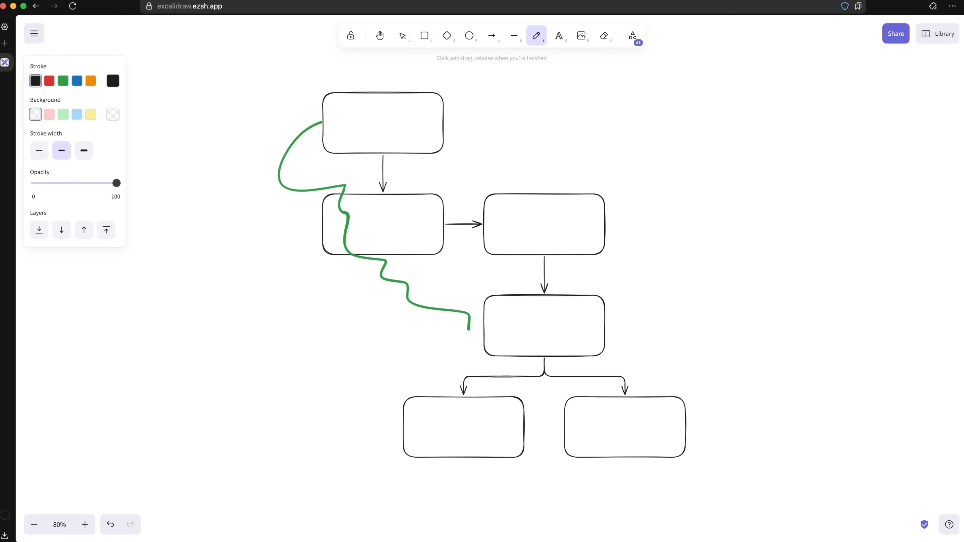
{"action": "left_click", "coordinate": [895, 33]}
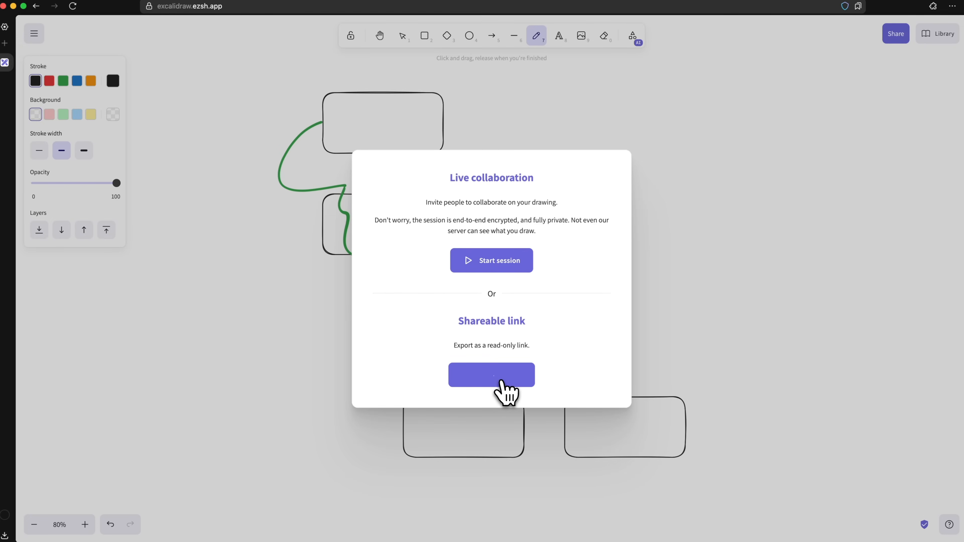
{"action": "left_click", "coordinate": [491, 375]}
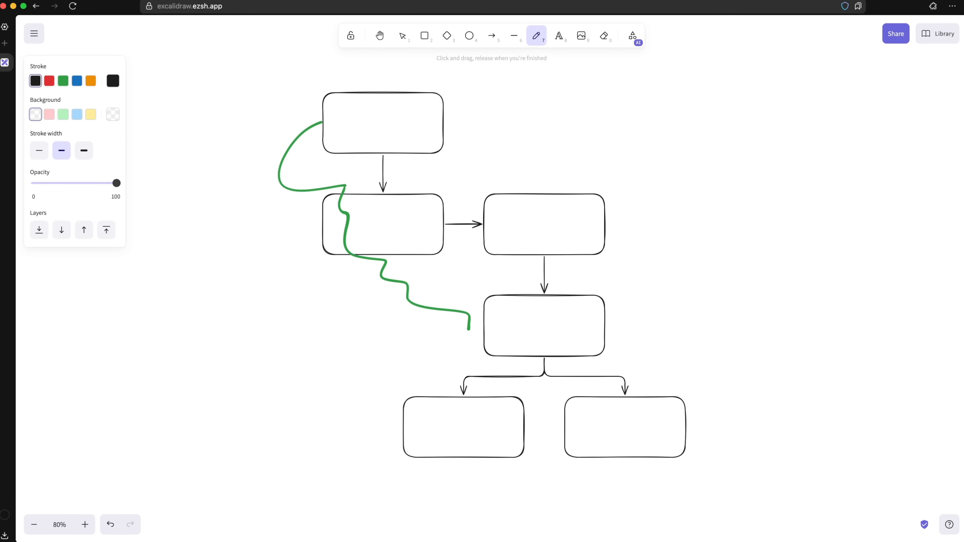
{"action": "mouse_move", "coordinate": [298, 383]}
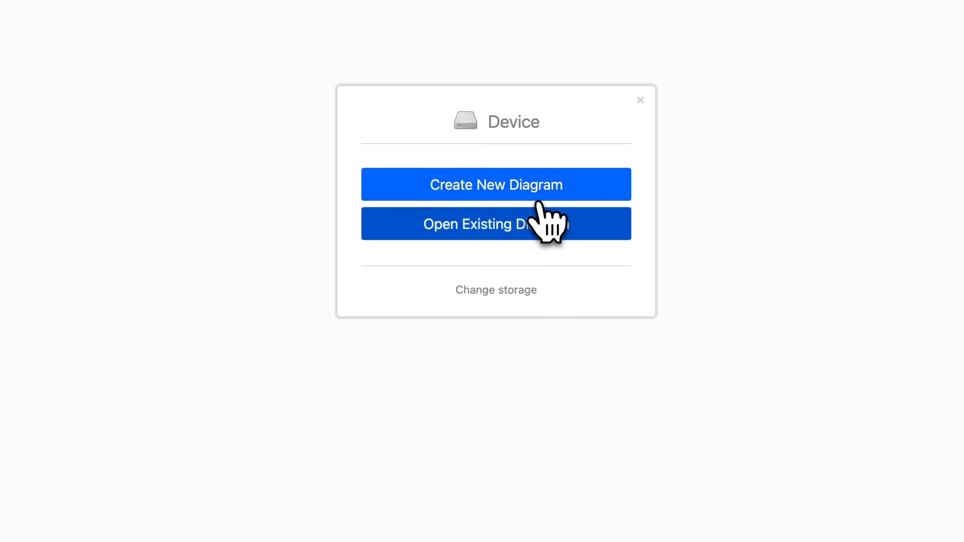
Create a new draw.io diagram from the Flowchart template (lamp troubleshooting flowchart)
{"action": "left_click", "coordinate": [495, 184]}
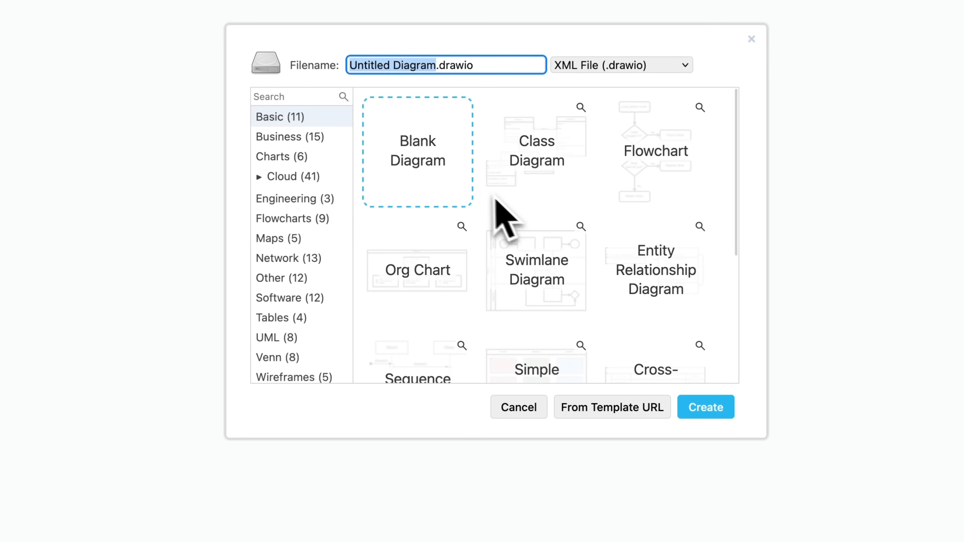
{"action": "left_click", "coordinate": [655, 151]}
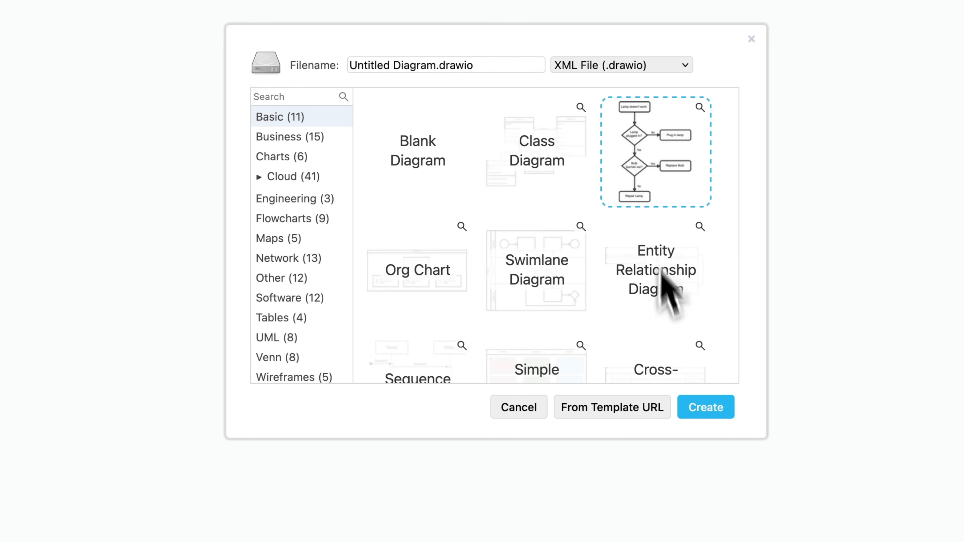
{"action": "left_click", "coordinate": [706, 407]}
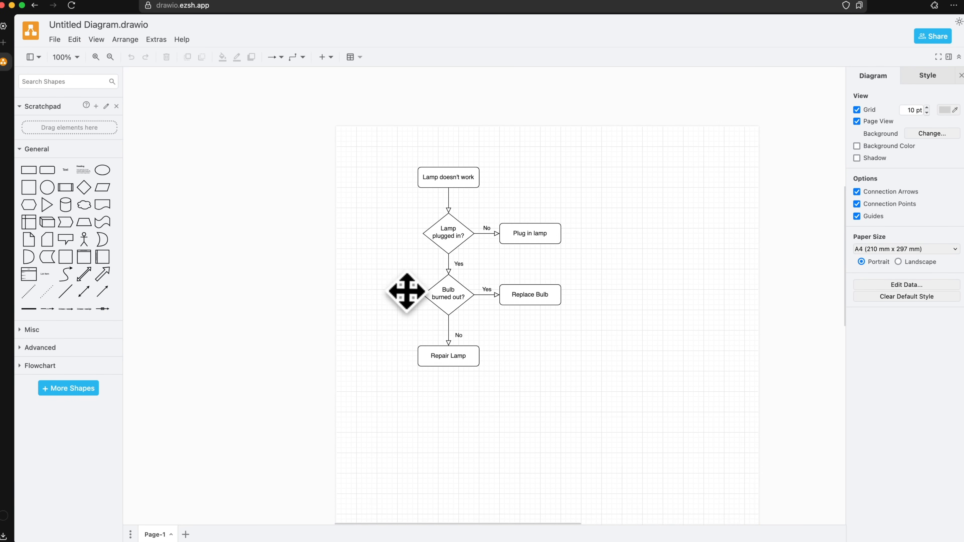
Save the lamp flowchart diagram via File > Save
{"action": "left_click", "coordinate": [54, 39]}
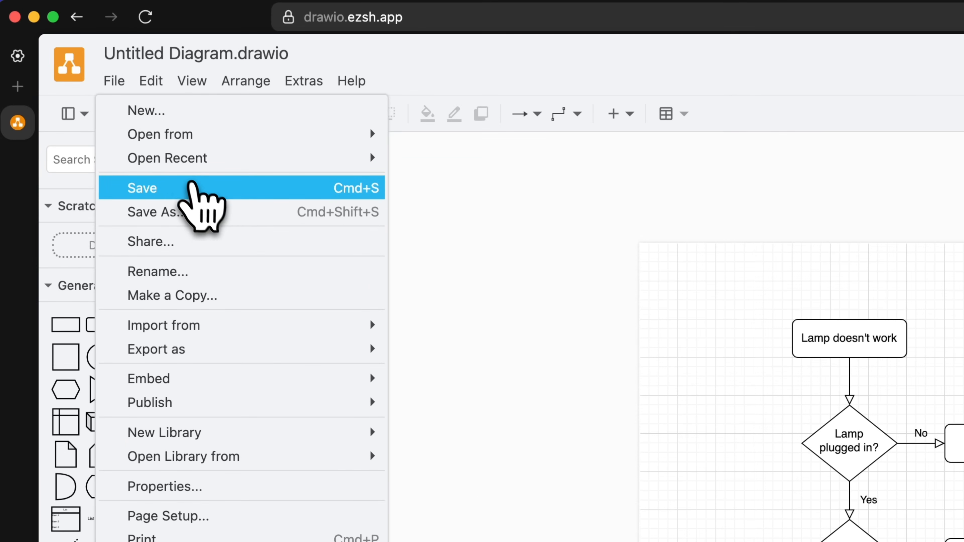
{"action": "left_click", "coordinate": [141, 189]}
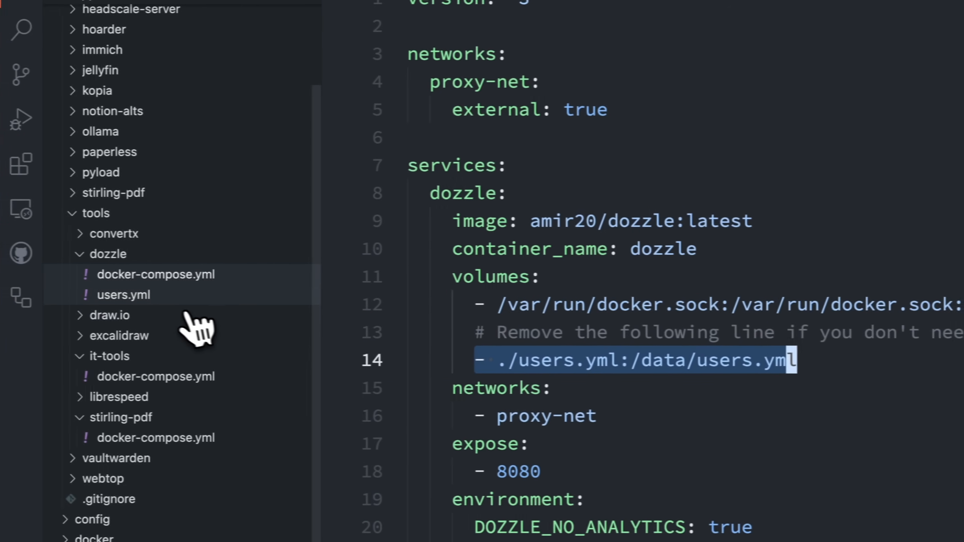
Review users.yml's generate-command comment and the compose volume line mounting users.yml
{"action": "left_click", "coordinate": [123, 294]}
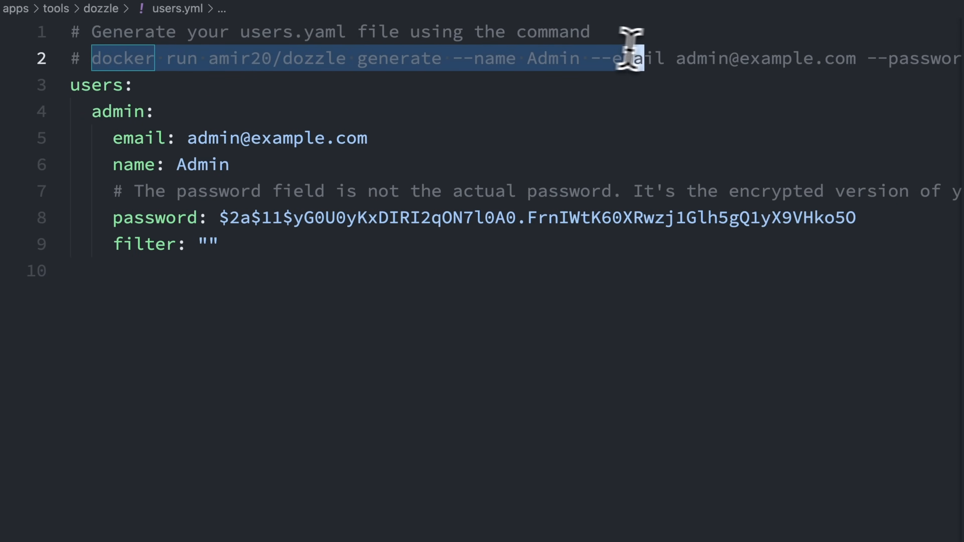
{"action": "left_click_drag", "start_coordinate": [633, 58], "coordinate": [861, 58]}
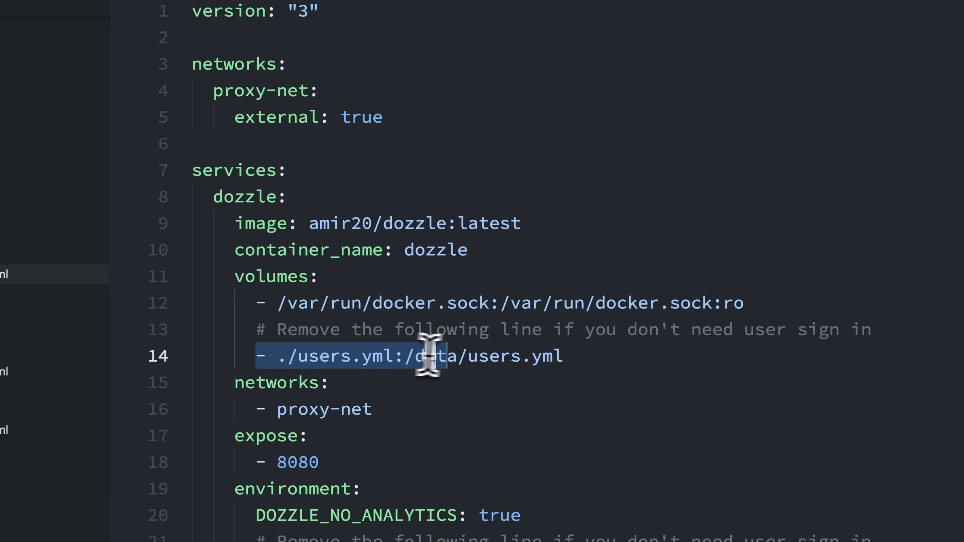
{"action": "left_click_drag", "start_coordinate": [424, 357], "coordinate": [553, 356]}
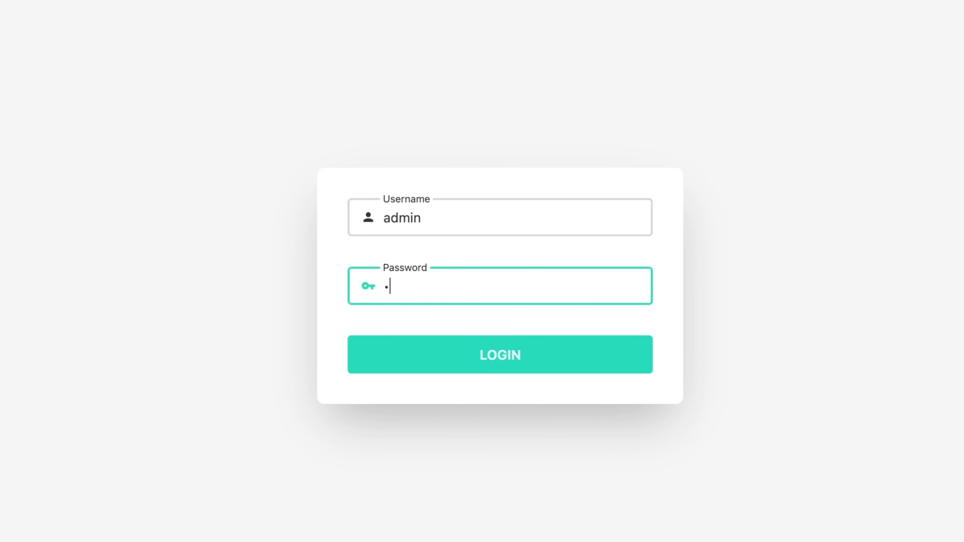
Sign in to Dozzle as admin with the password and view the host's running containers
{"action": "type", "text": "password"}
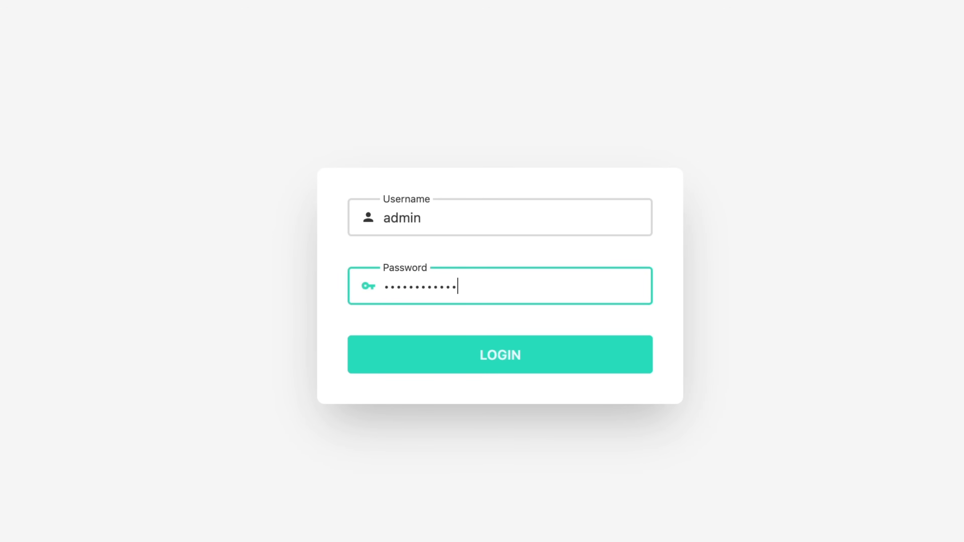
{"action": "left_click", "coordinate": [500, 355]}
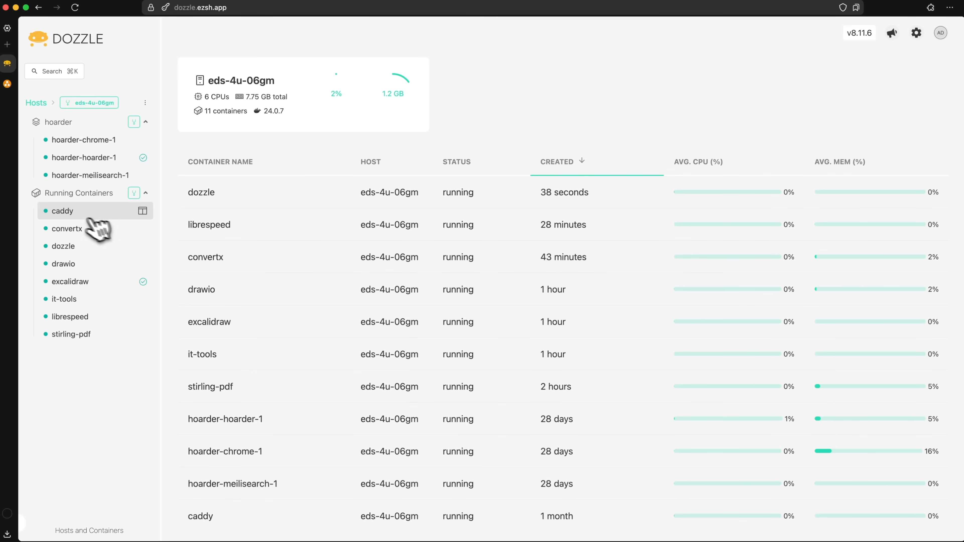
{"action": "left_click", "coordinate": [62, 211]}
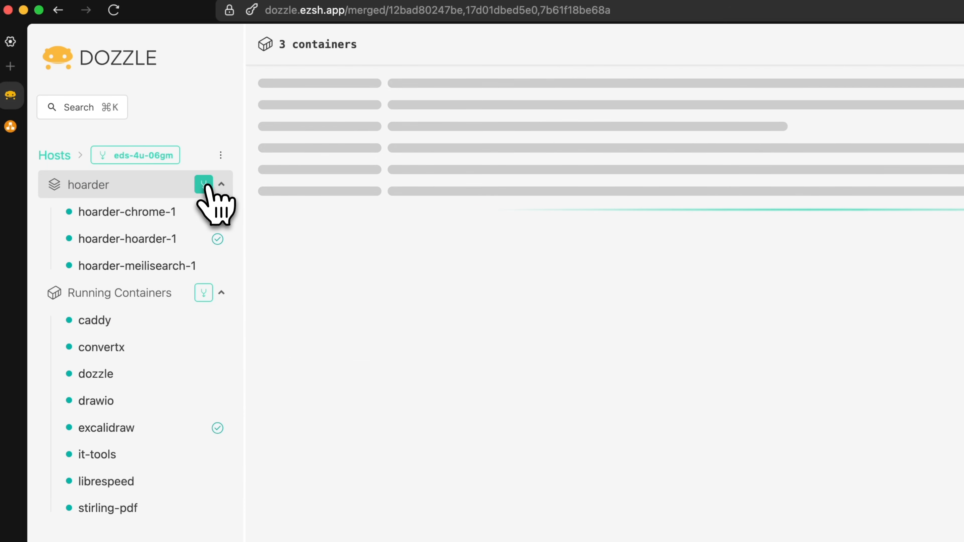
View the hoarder group's merged logs, then hoarder-chrome-1 and hoarder-meilisearch-1 logs
{"action": "left_click", "coordinate": [203, 184]}
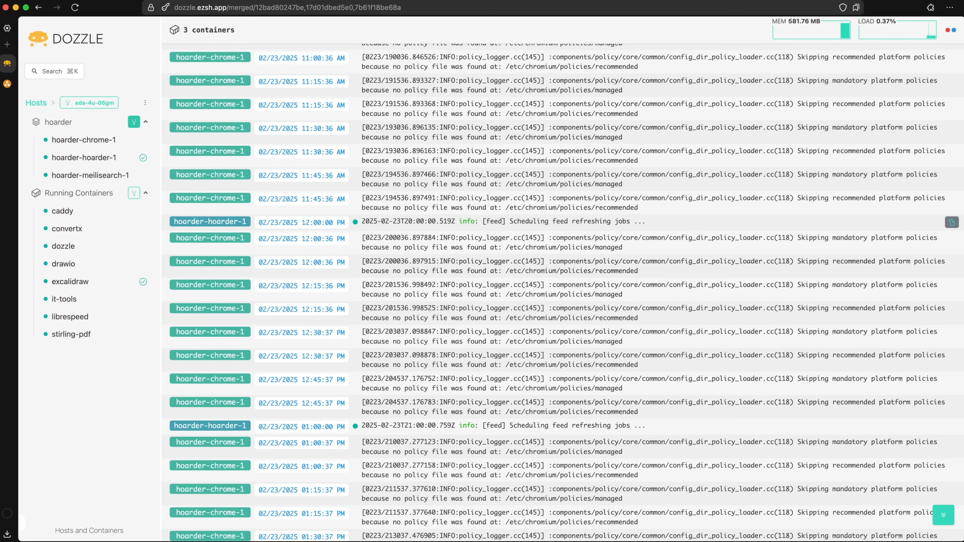
{"action": "left_click", "coordinate": [84, 139]}
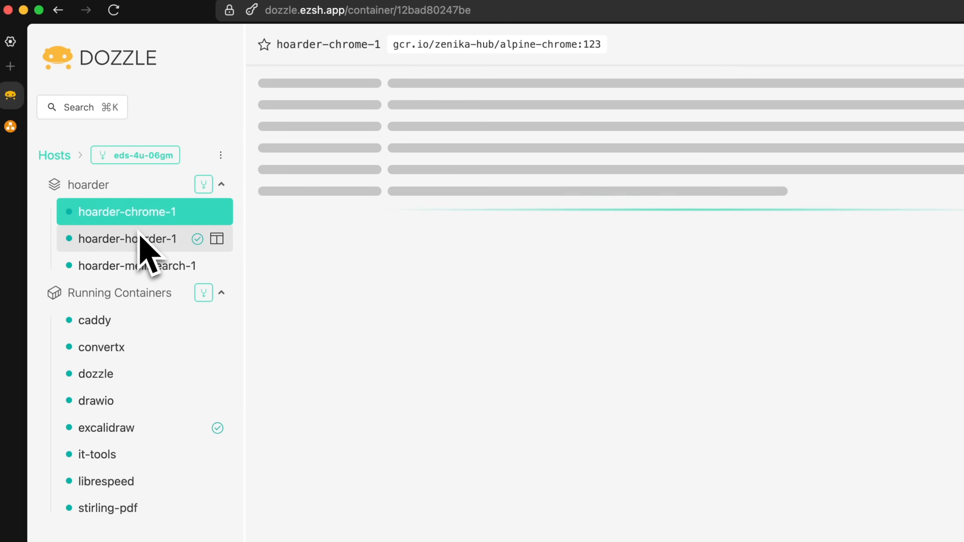
{"action": "left_click", "coordinate": [137, 266]}
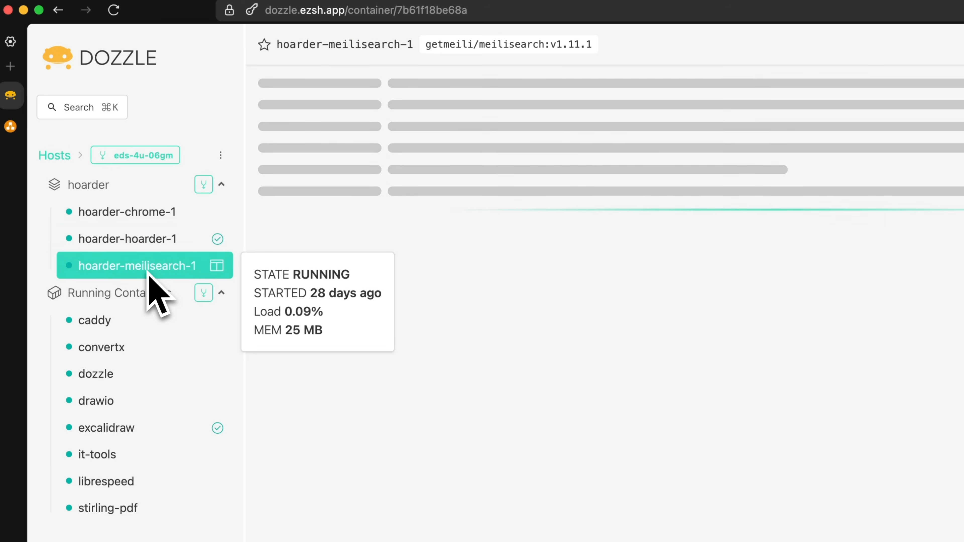
{"action": "left_click", "coordinate": [137, 266]}
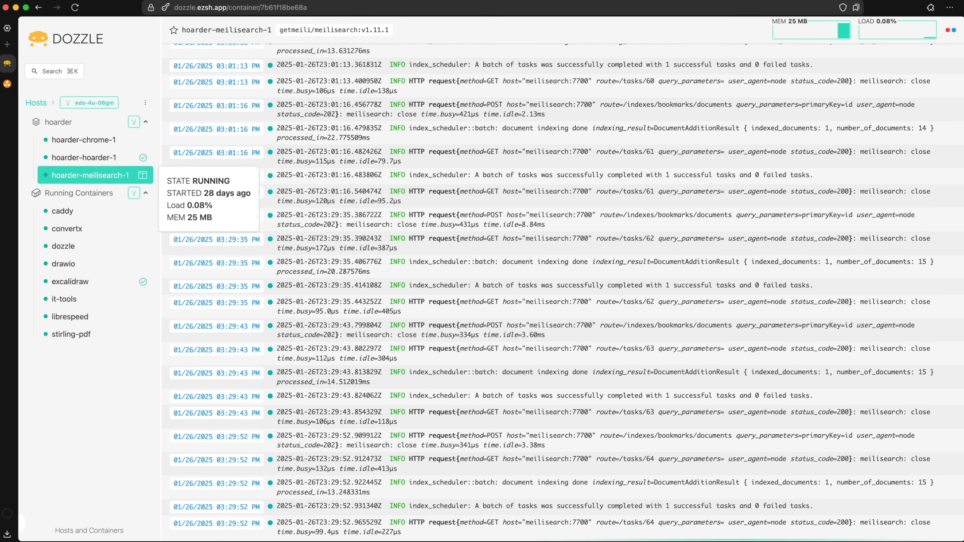
{"action": "left_click", "coordinate": [62, 211]}
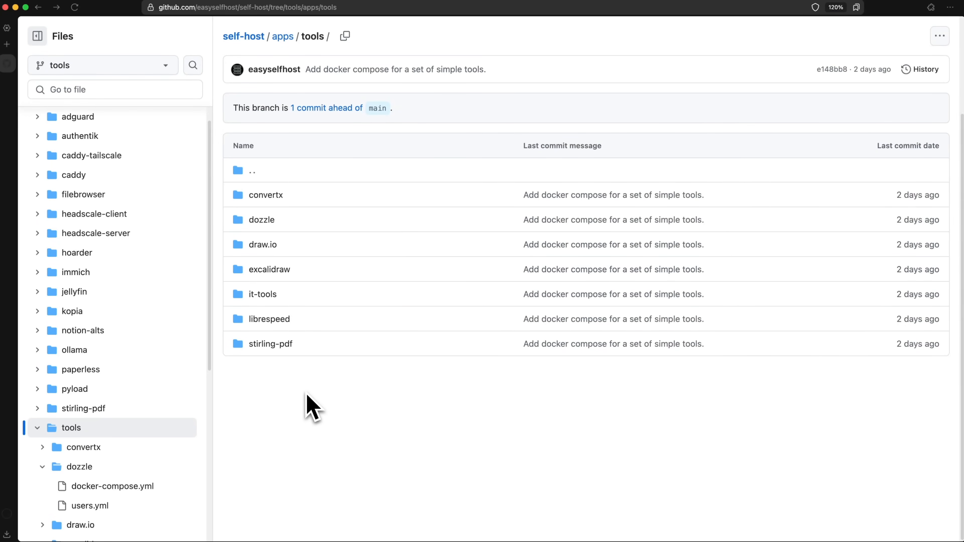
Browse into the tools/stirling-pdf folder holding its docker-compose.yml
{"action": "left_click", "coordinate": [270, 344]}
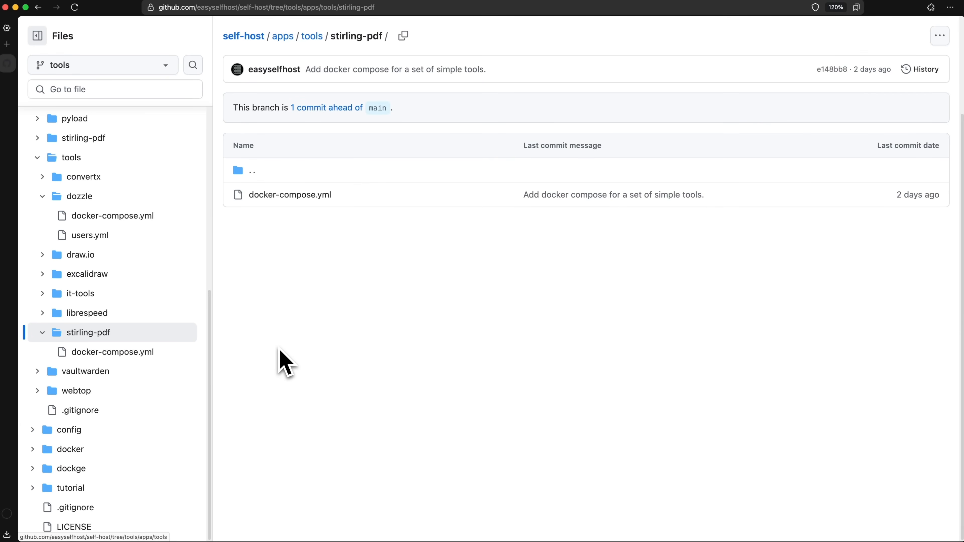